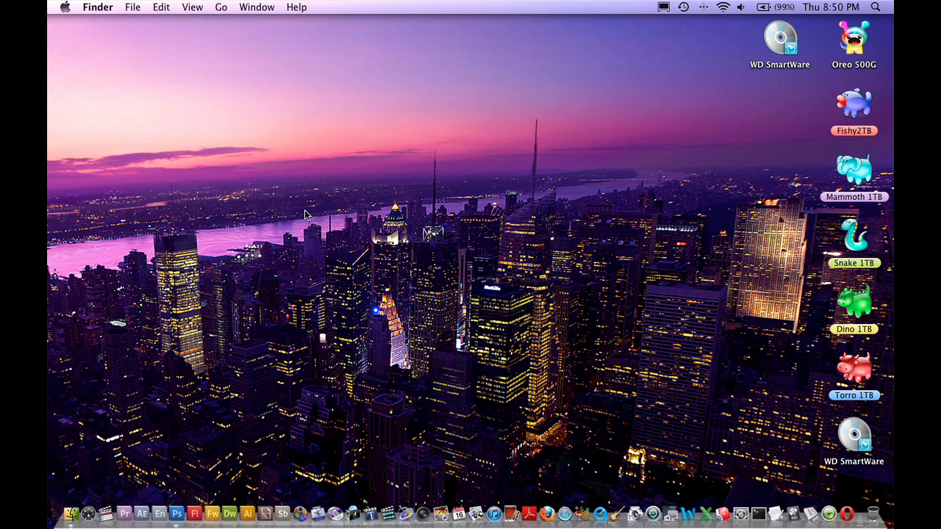
mouse_move(550, 163)
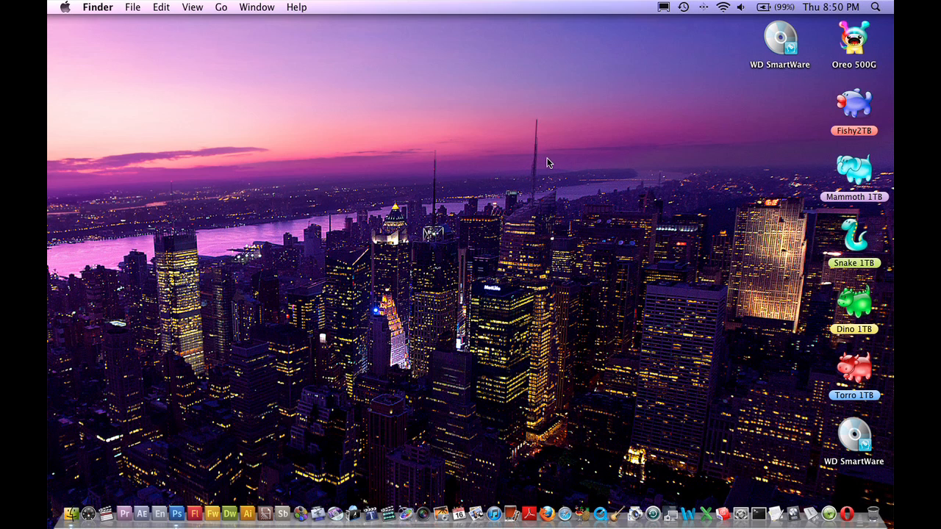
mouse_move(178, 513)
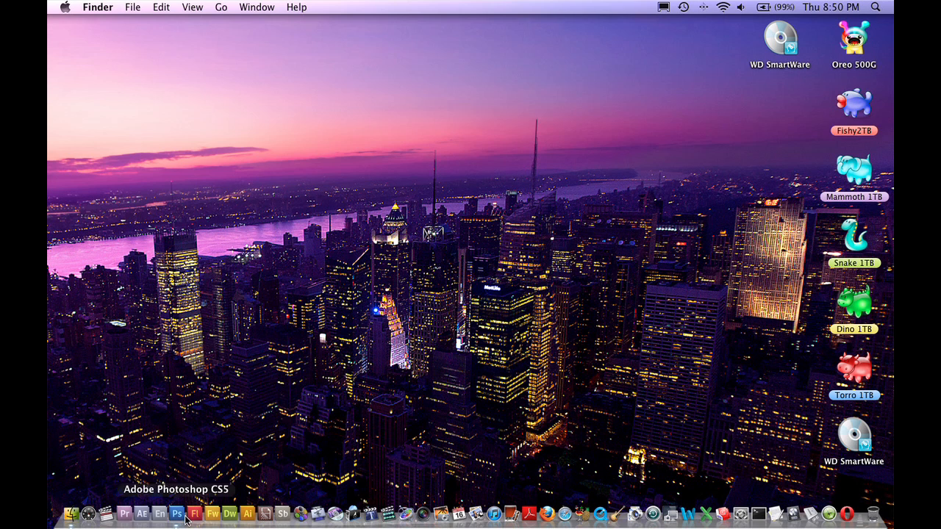
Launch Photoshop CS5 from the Dock.
left_click(177, 513)
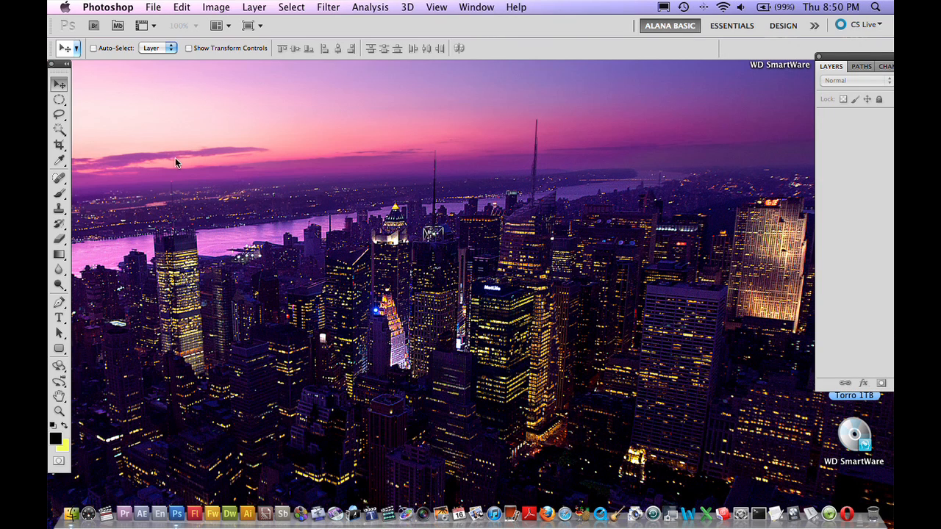
Create a new white 1500×1000 px, 300 ppi document named '3D text'.
left_click(153, 7)
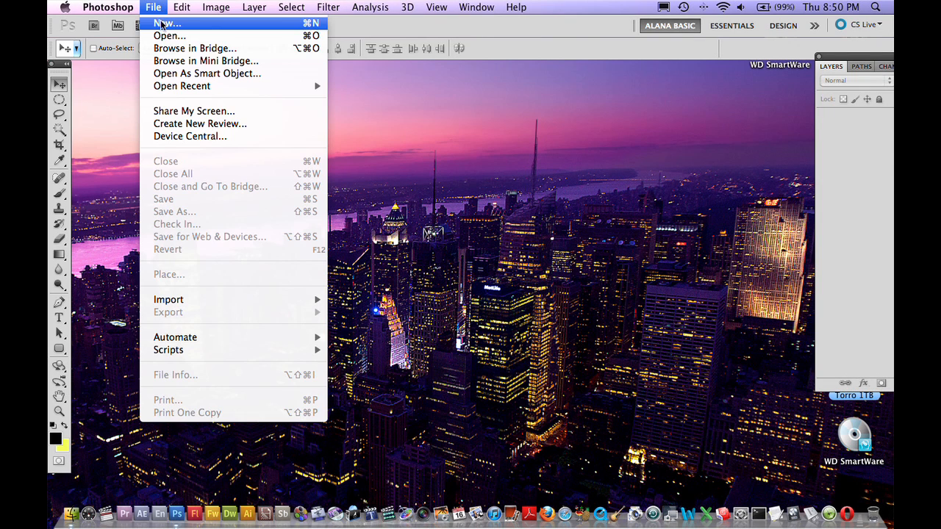
left_click(168, 23)
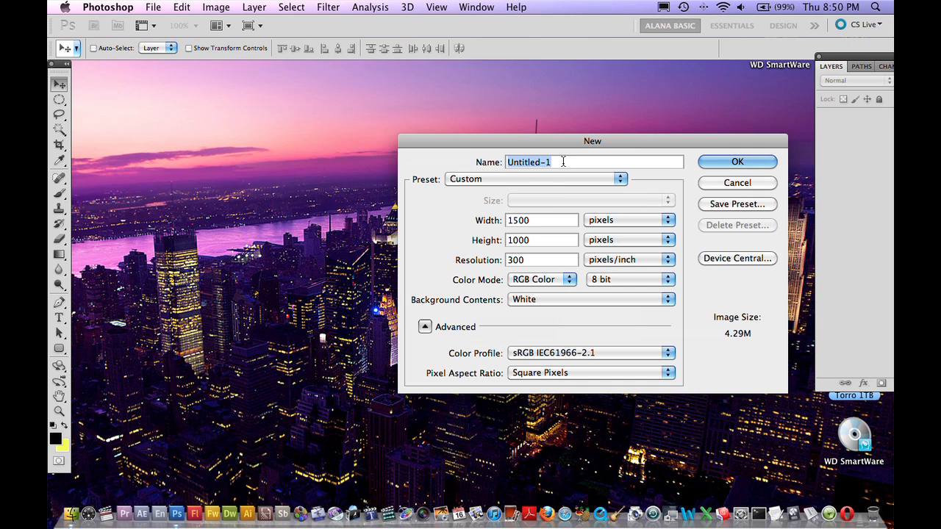
mouse_move(562, 162)
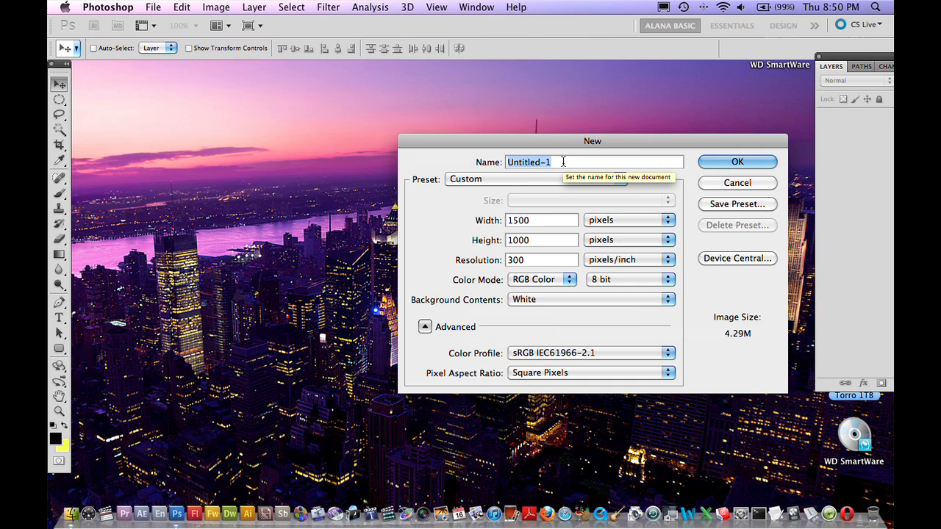
type("3D te")
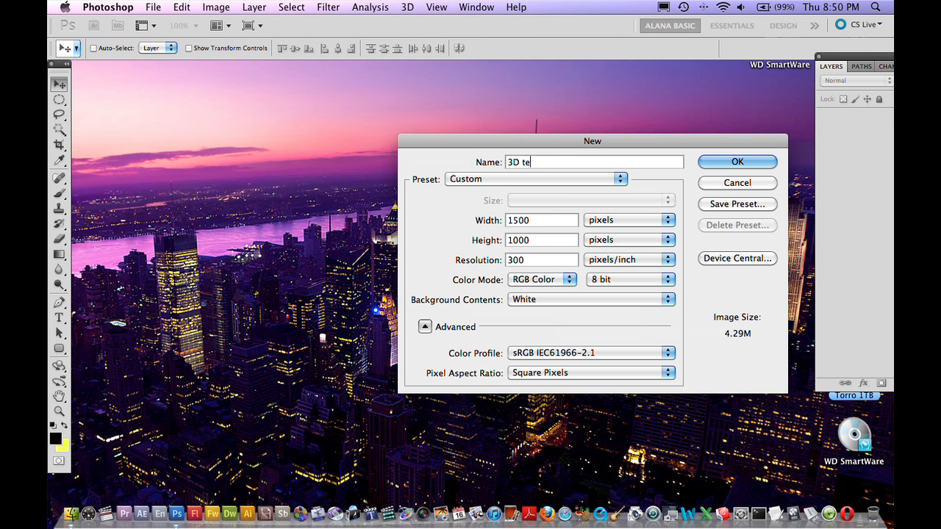
type("xt")
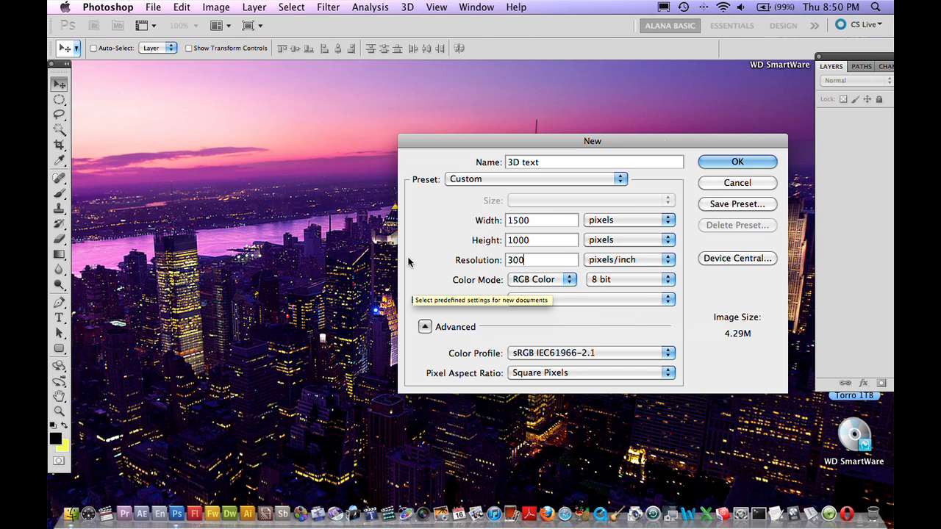
left_click(737, 162)
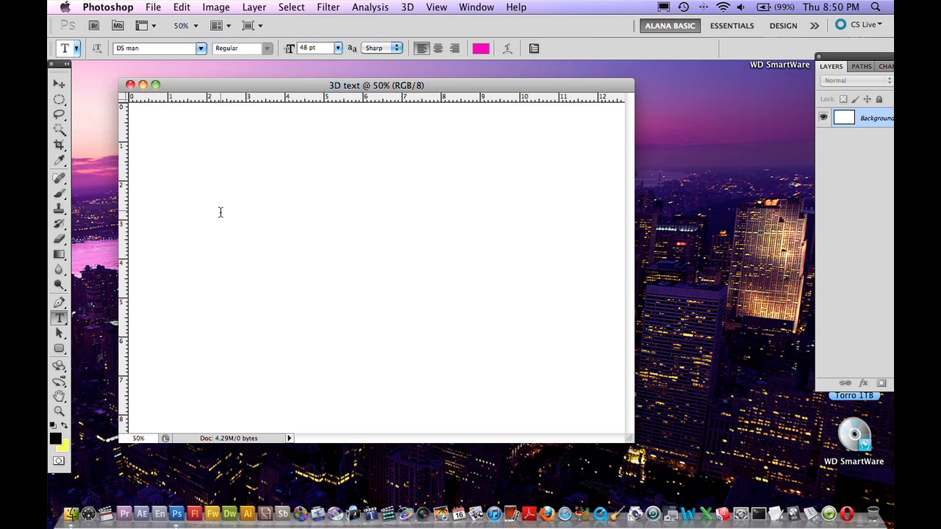
Type DIGITAL on the canvas and recolor it bright pink (#ff17e1).
left_click(211, 217)
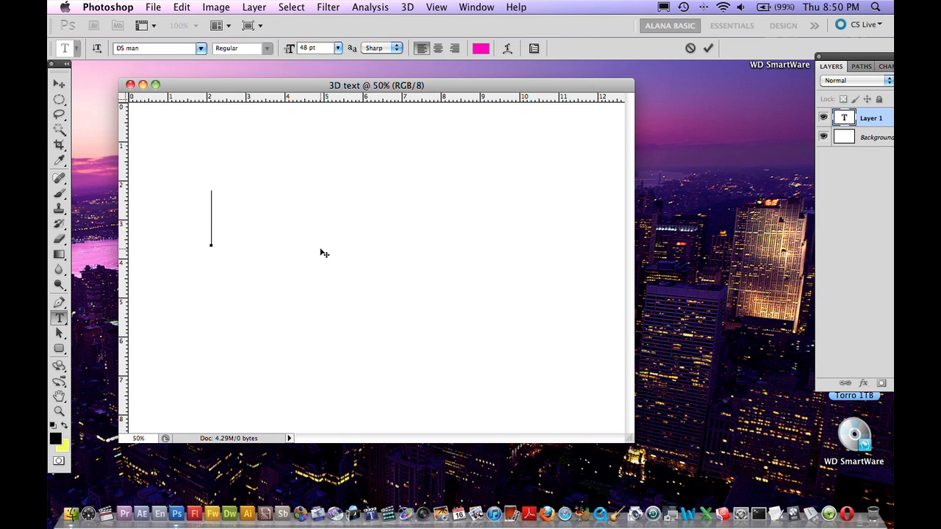
type("DI")
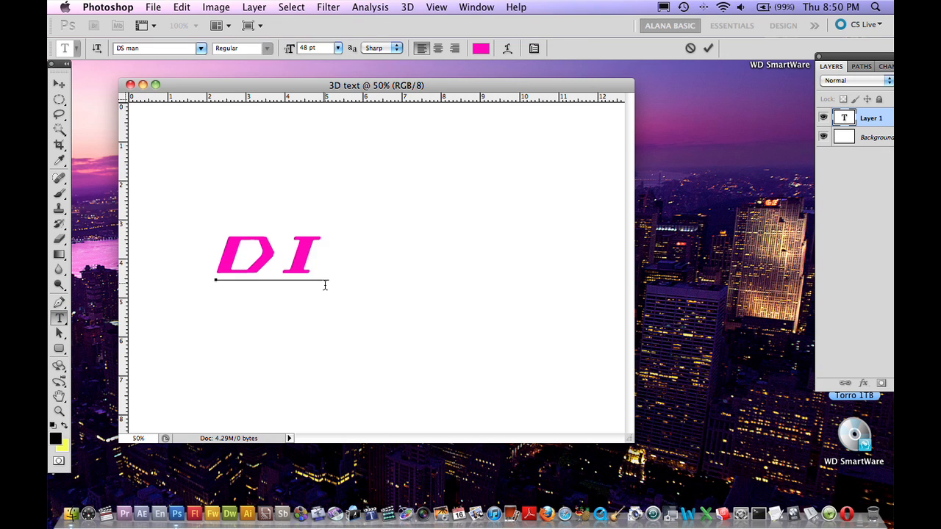
type("GITAL")
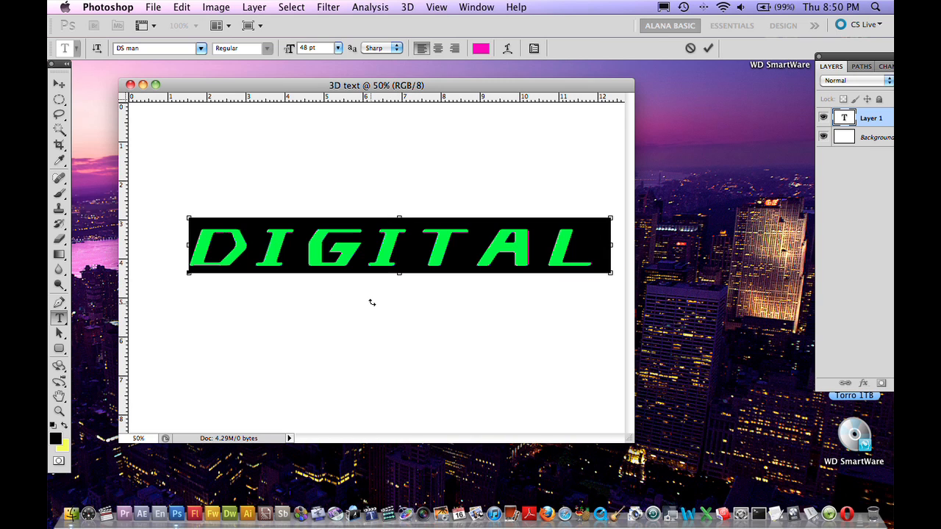
left_click(480, 49)
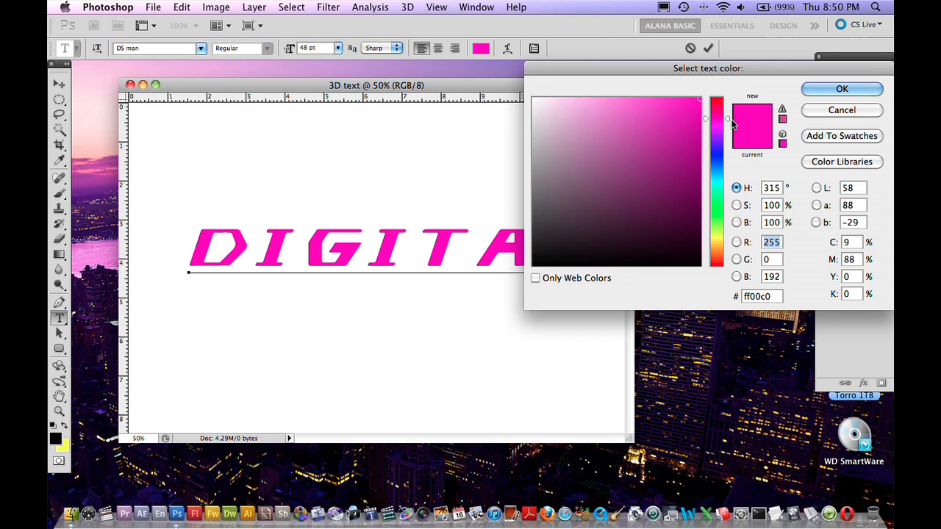
left_click(689, 107)
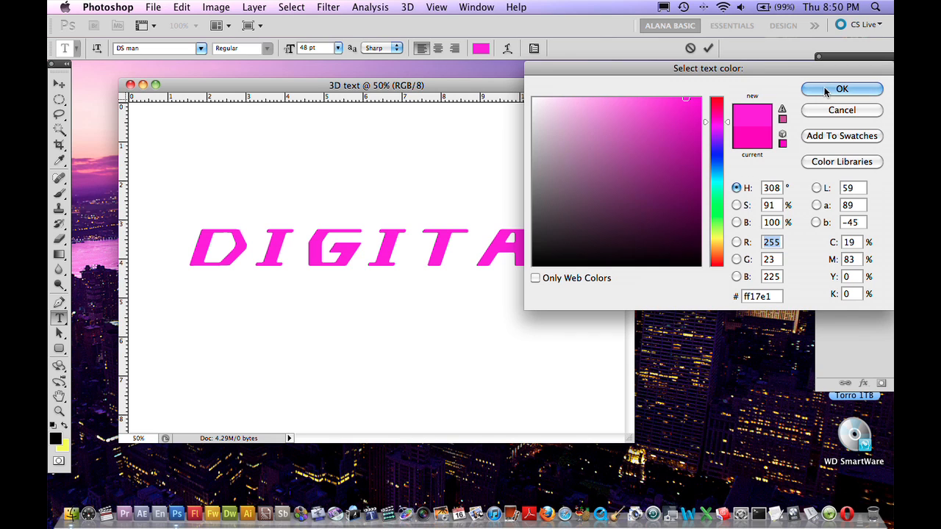
left_click(842, 89)
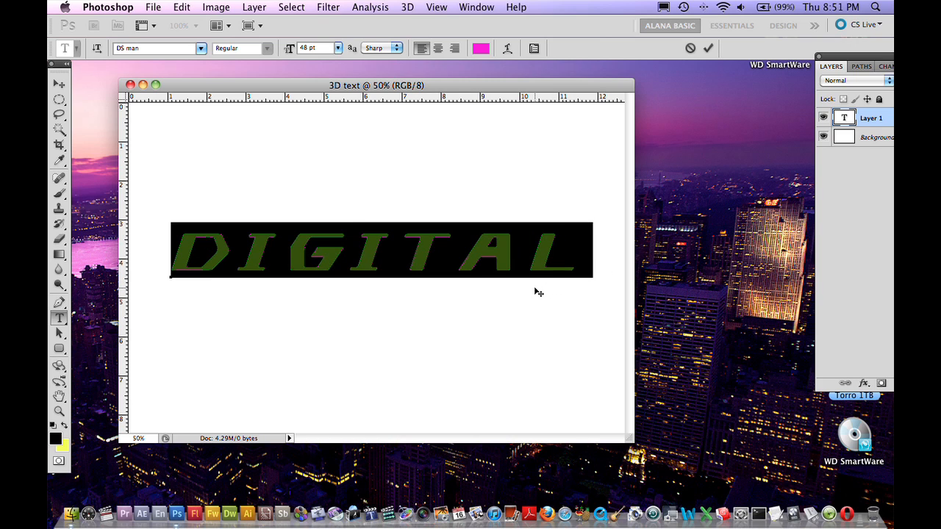
mouse_move(536, 292)
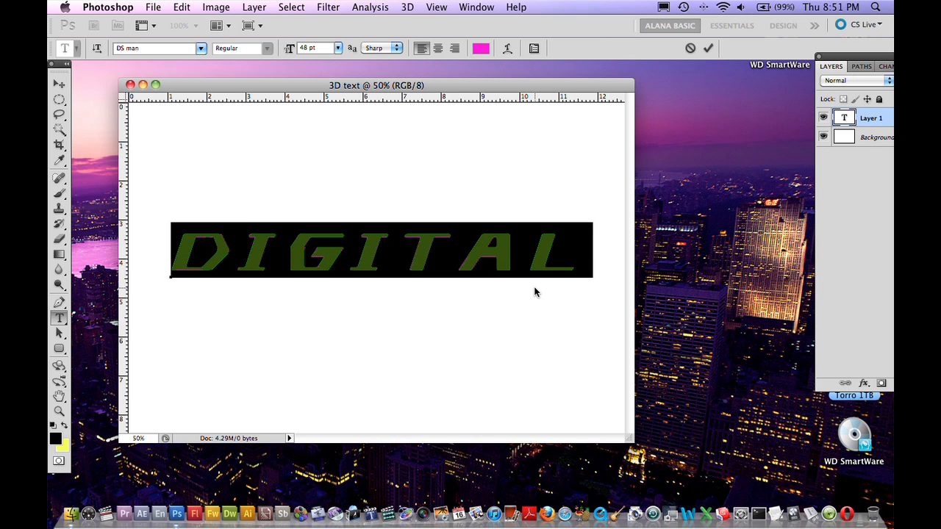
mouse_move(539, 293)
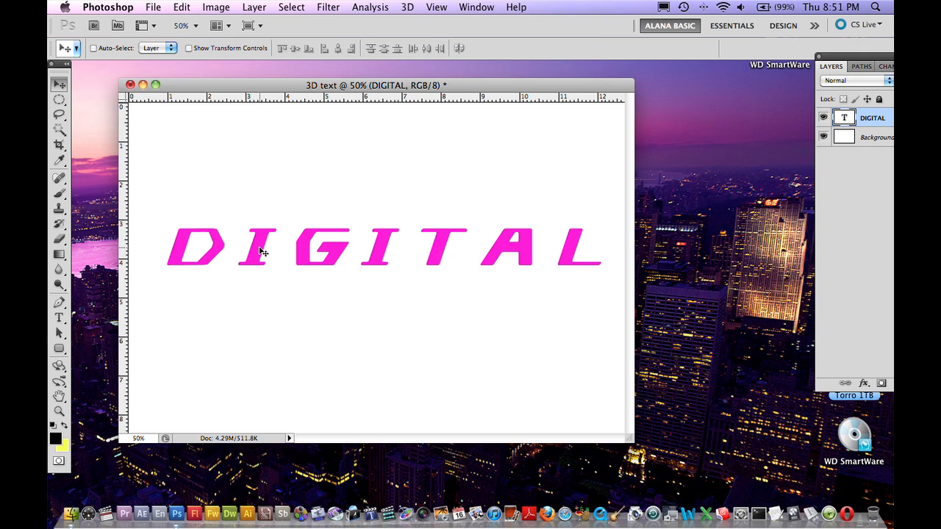
mouse_move(351, 249)
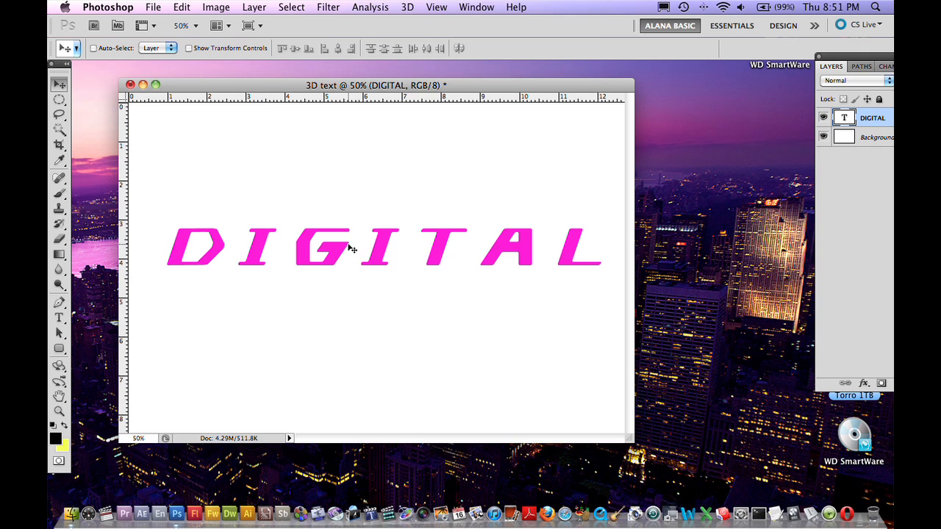
Apply 3D > Repoussé > Text Layer to DIGITAL and accept rasterizing it.
left_click(408, 7)
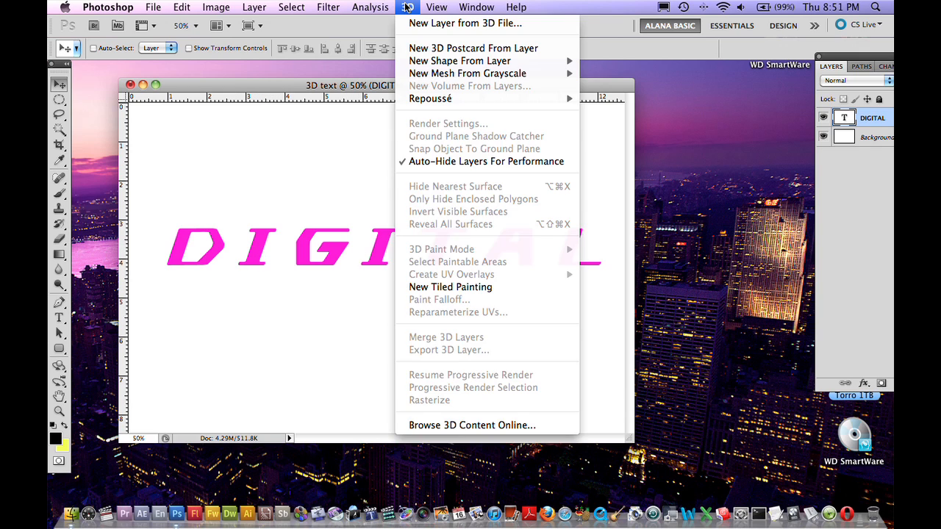
mouse_move(423, 96)
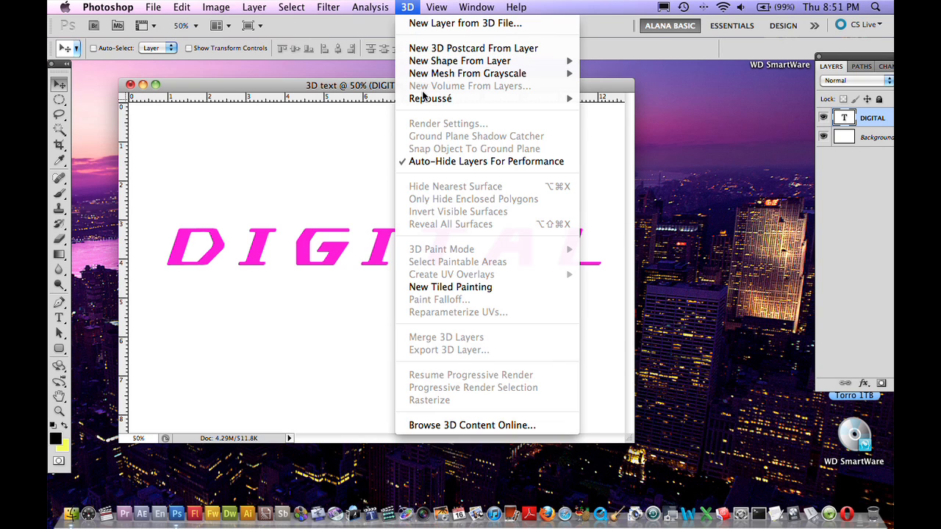
mouse_move(430, 98)
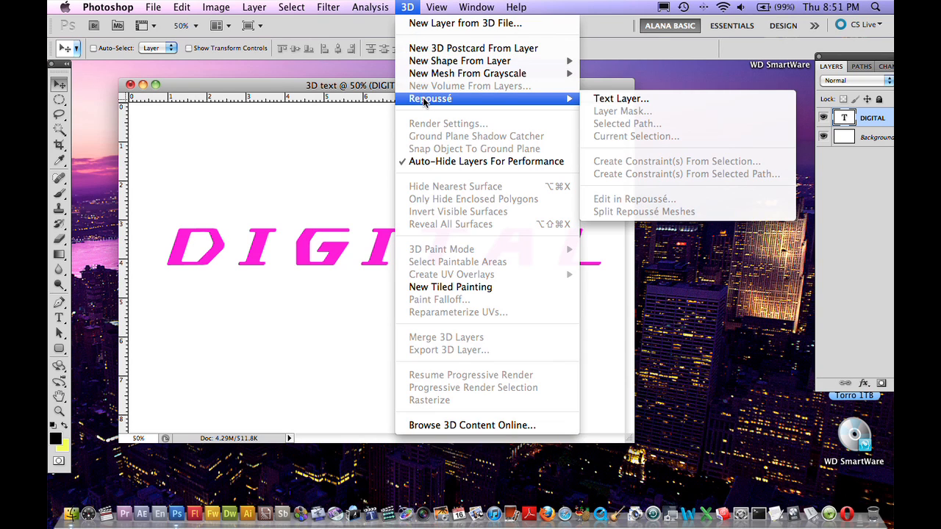
mouse_move(620, 98)
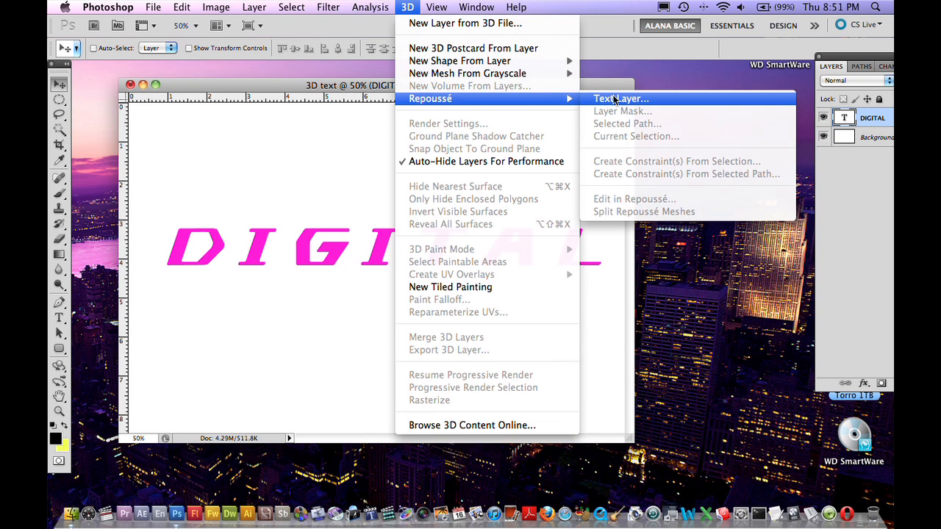
left_click(621, 98)
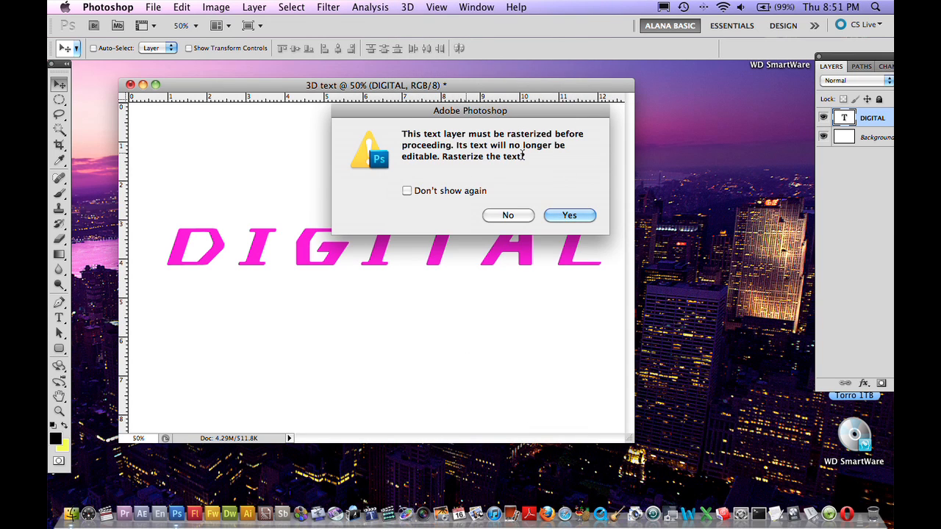
mouse_move(478, 121)
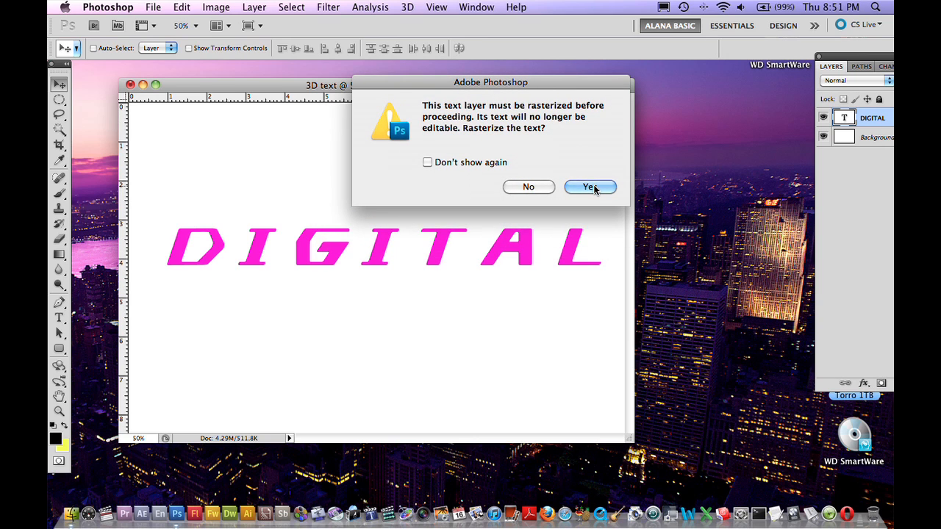
left_click(590, 186)
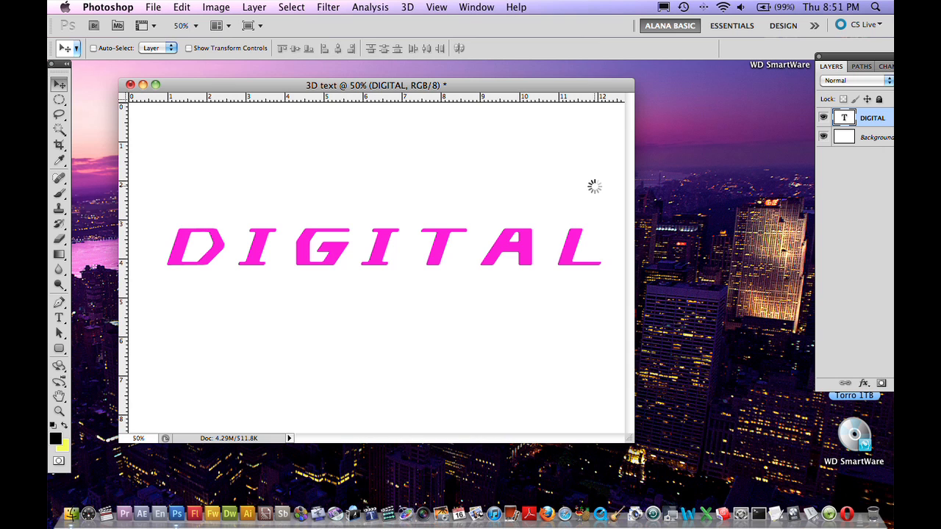
left_click(407, 7)
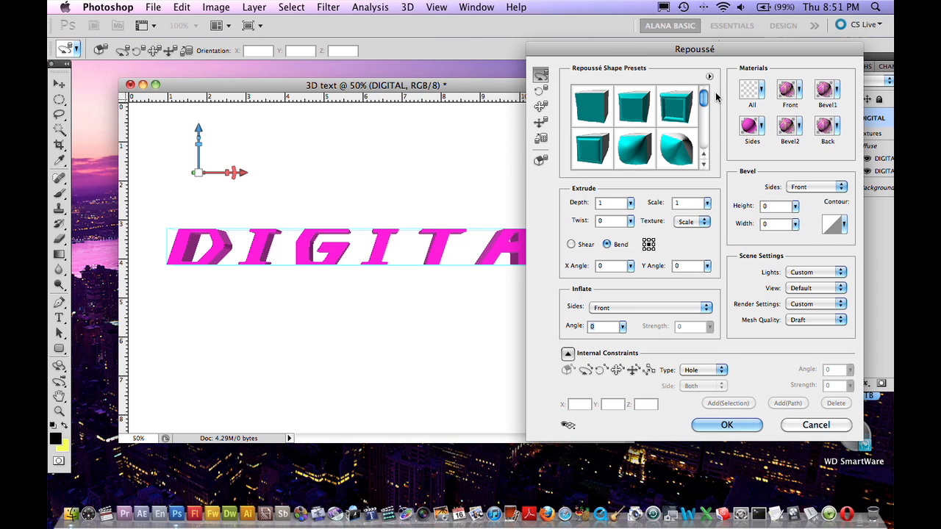
mouse_move(718, 99)
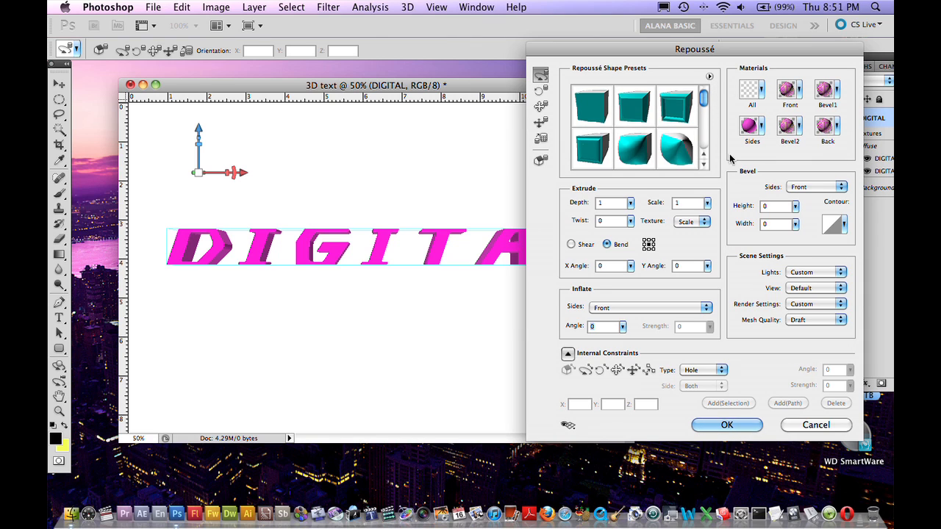
mouse_move(554, 113)
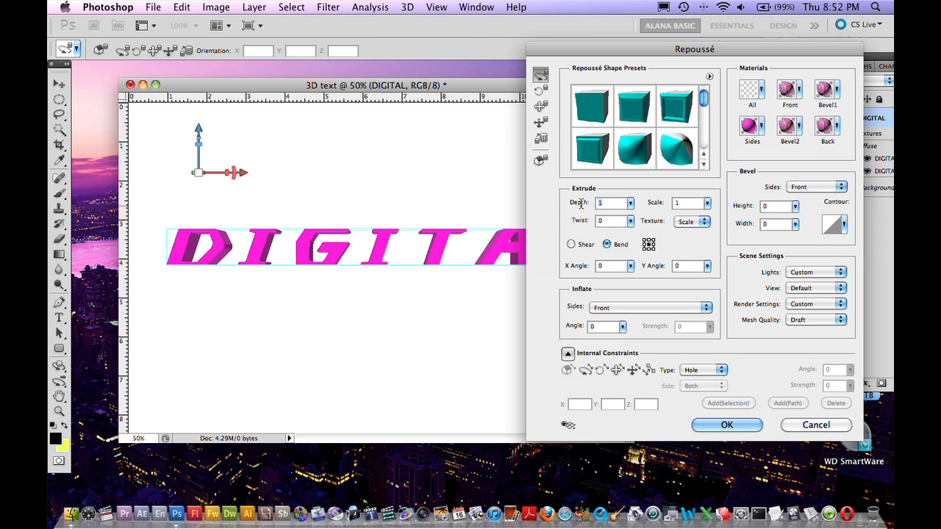
Set Repoussé Extrude Depth to 5 and Twist to 4, and apply.
type("5")
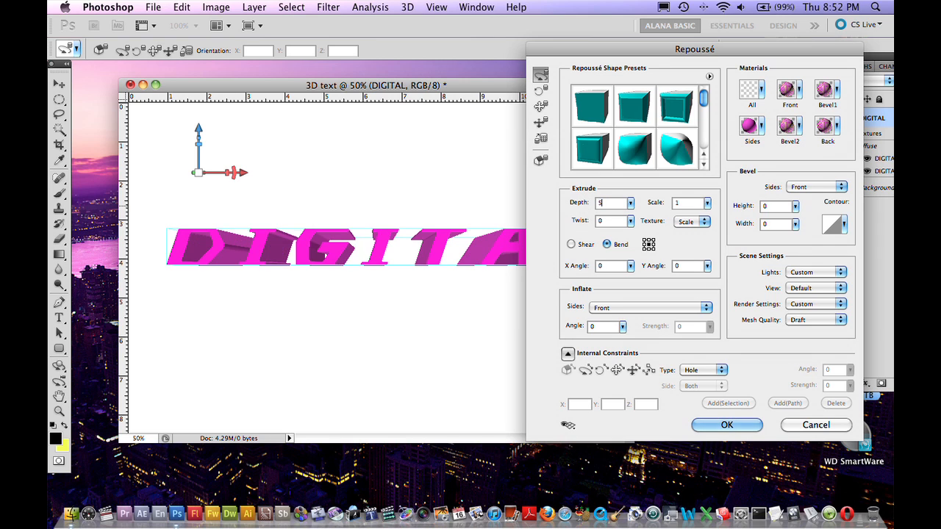
left_click_drag(694, 48, 831, 51)
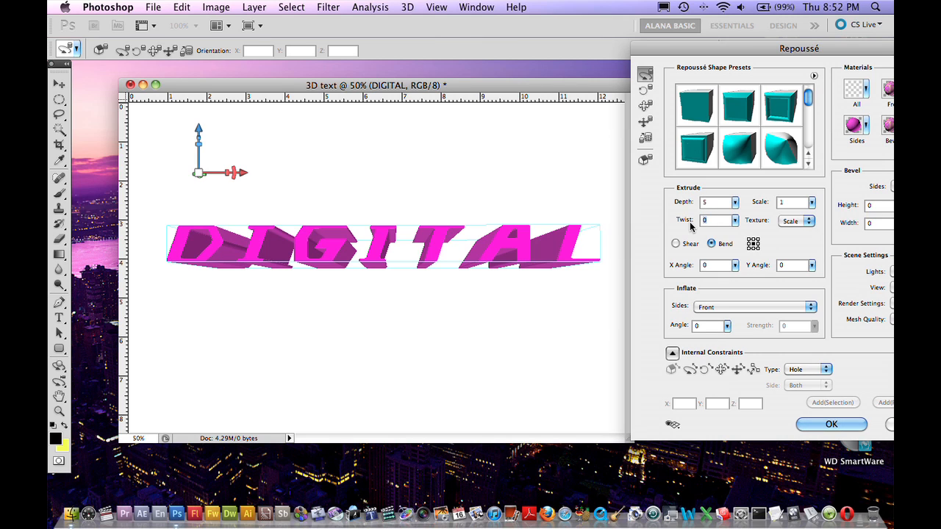
type("4")
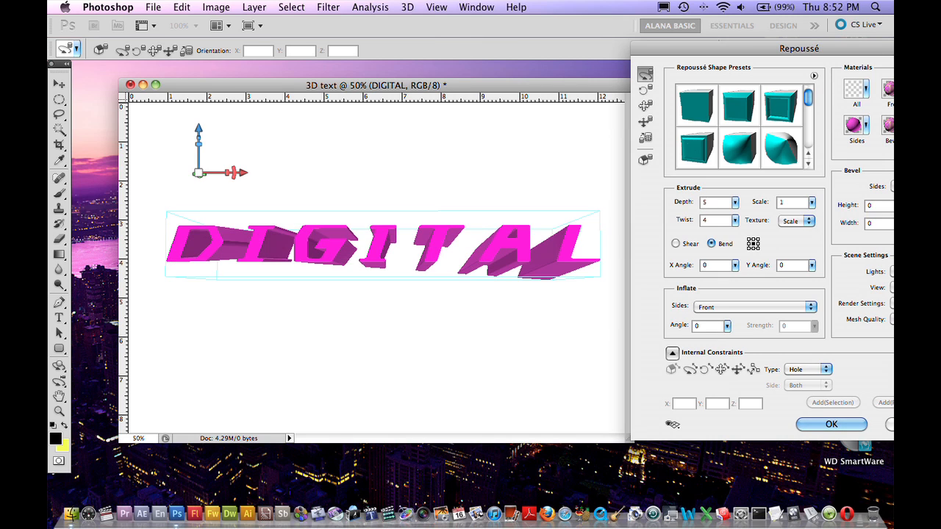
mouse_move(783, 289)
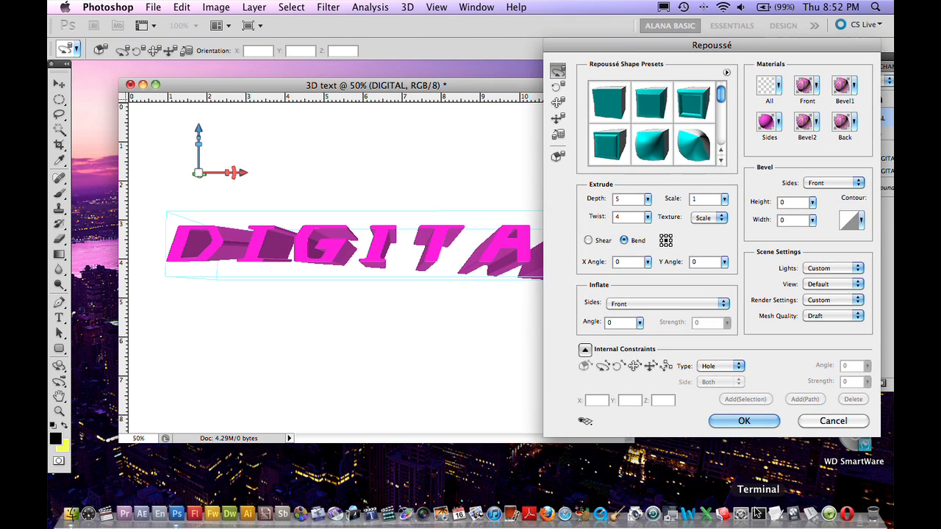
left_click(744, 421)
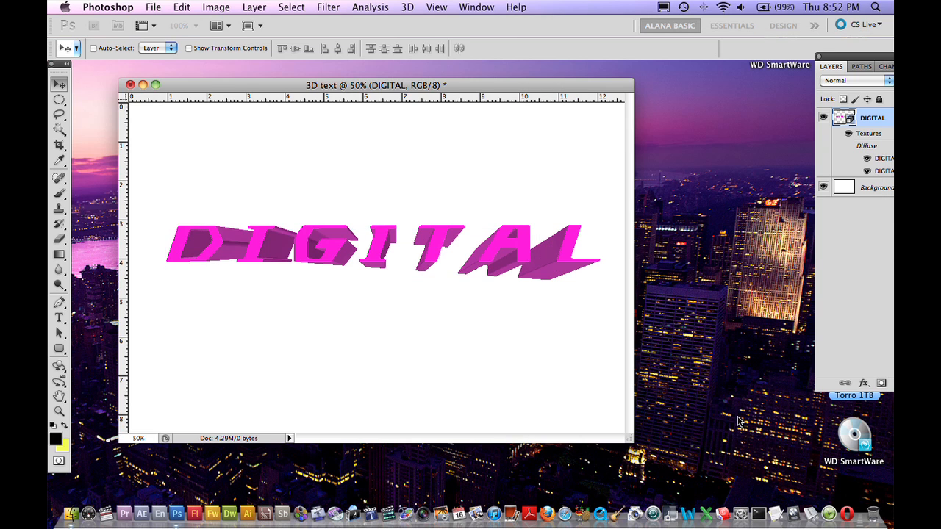
mouse_move(565, 317)
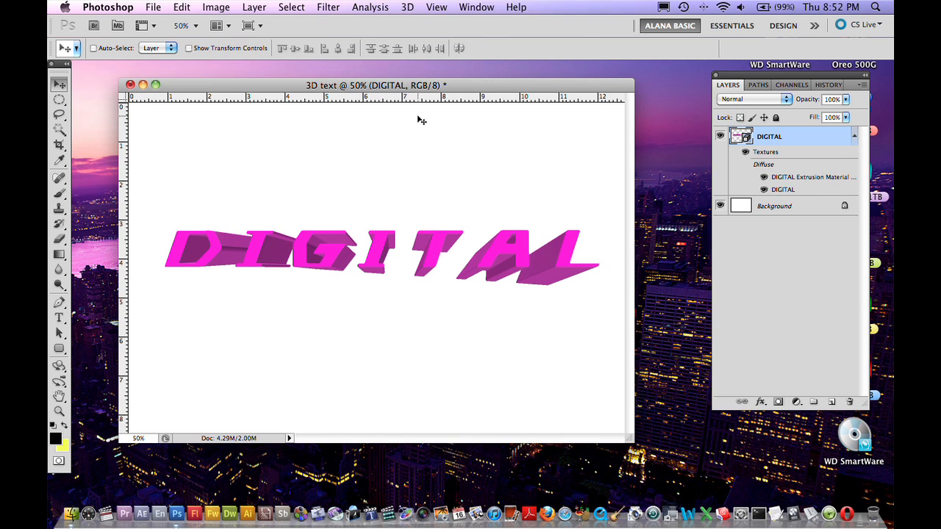
Show the Animation timeline panel via the Window menu.
left_click(476, 7)
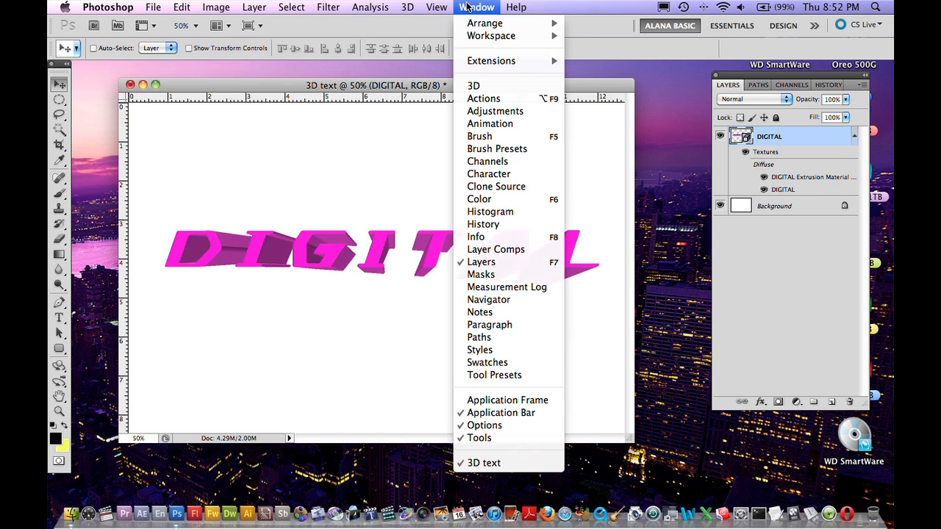
mouse_move(490, 123)
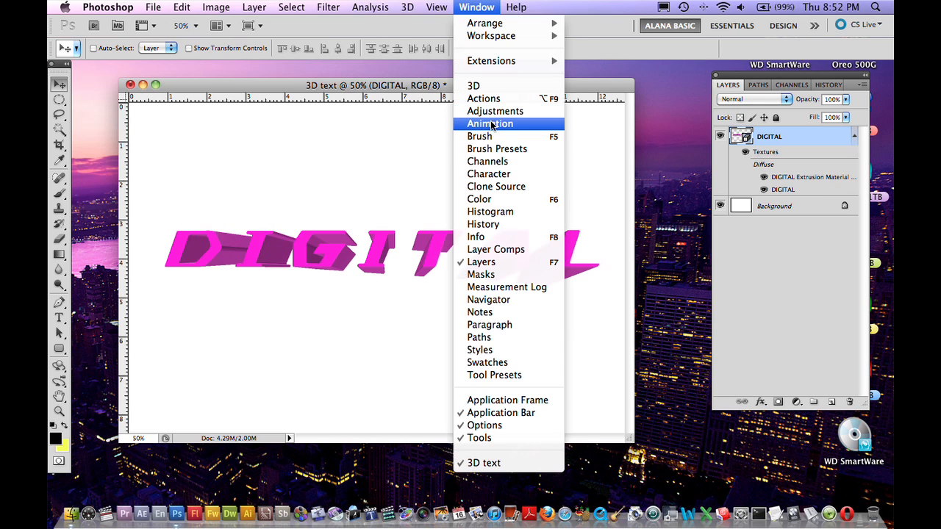
left_click(490, 123)
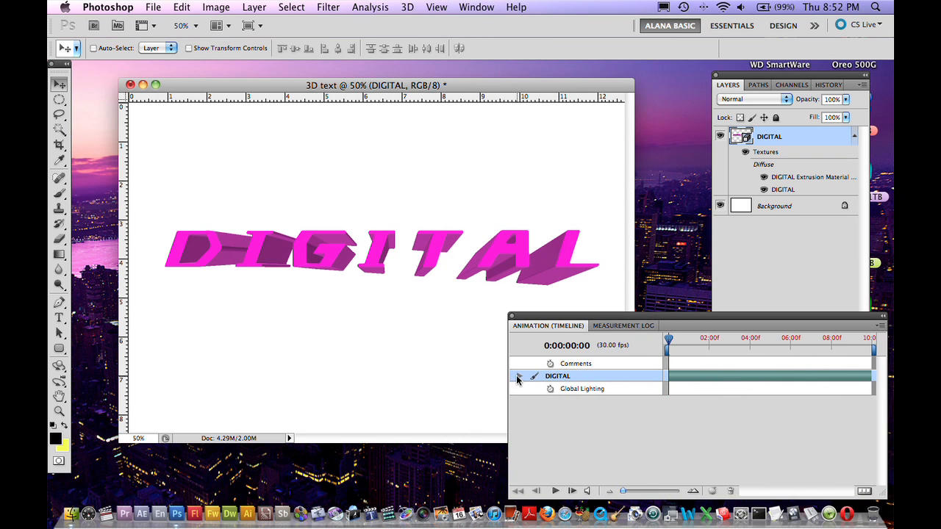
Expand DIGITAL and keyframe 3D Object Position at 0:00 and 5:00.
left_click(519, 376)
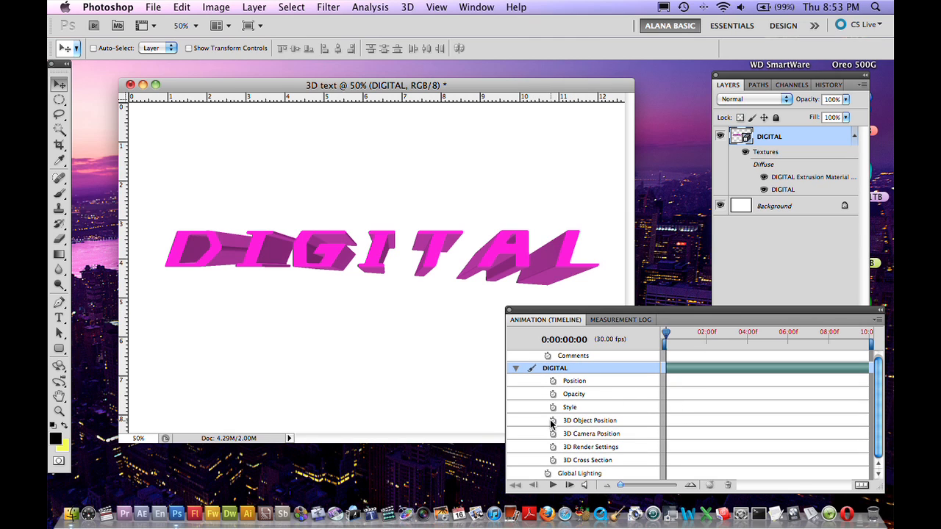
left_click(553, 421)
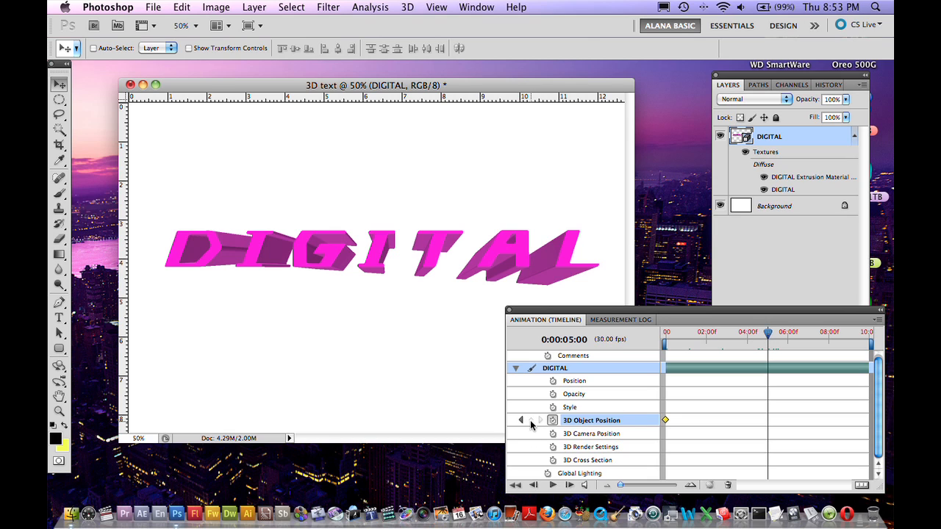
left_click(530, 420)
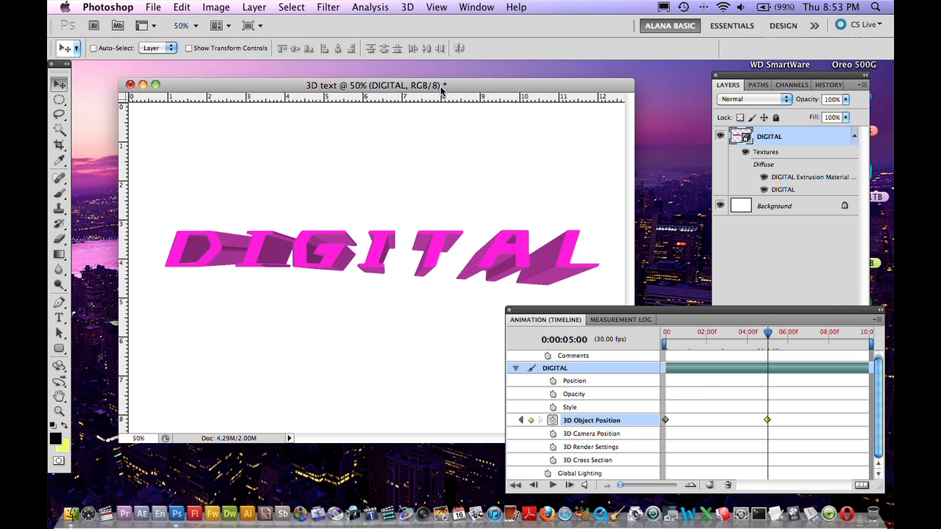
mouse_move(441, 90)
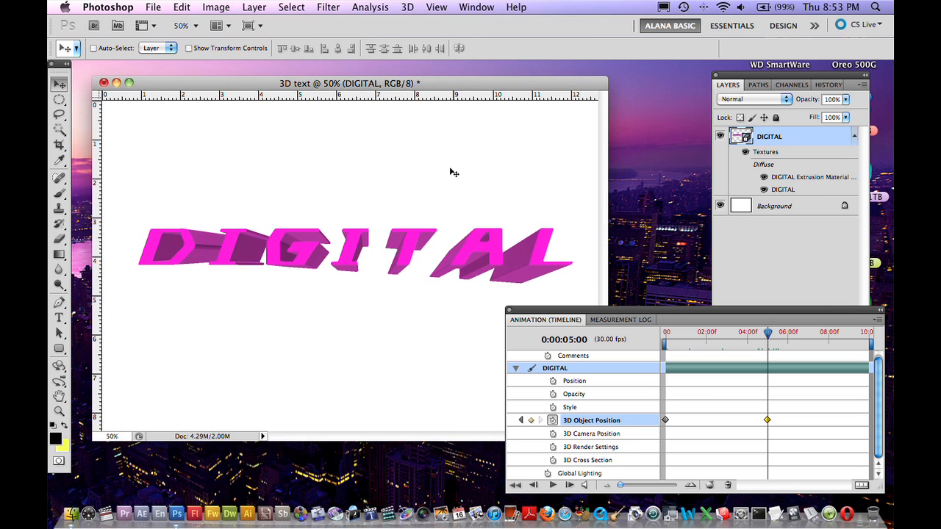
mouse_move(491, 3)
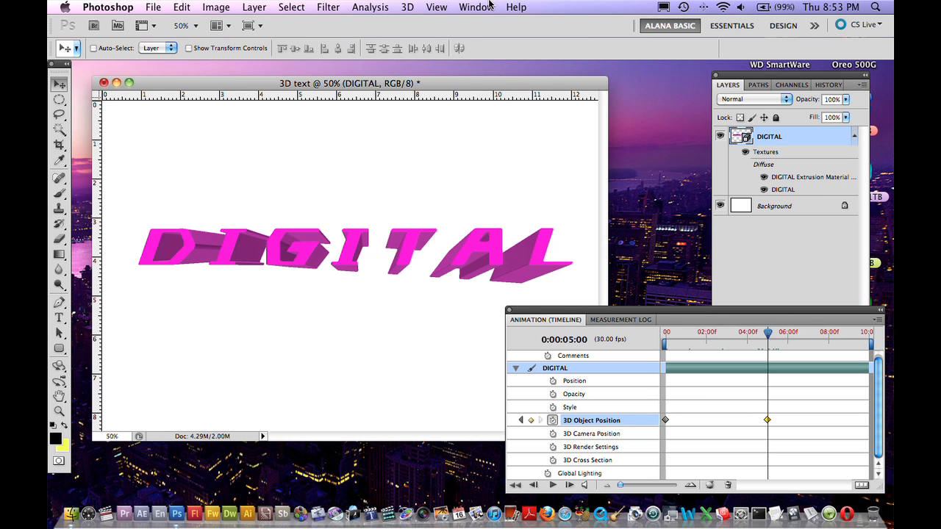
Show the 3D Scene panel via the Window menu.
left_click(477, 7)
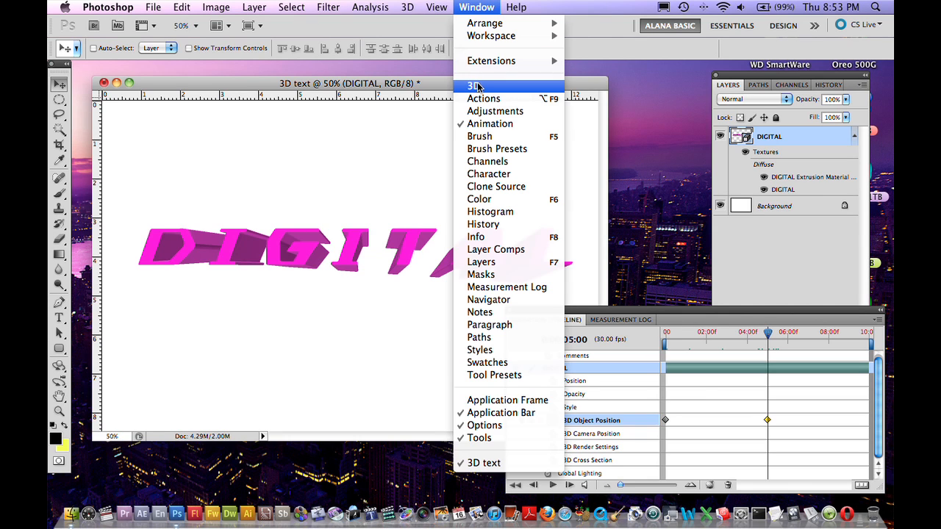
left_click(473, 85)
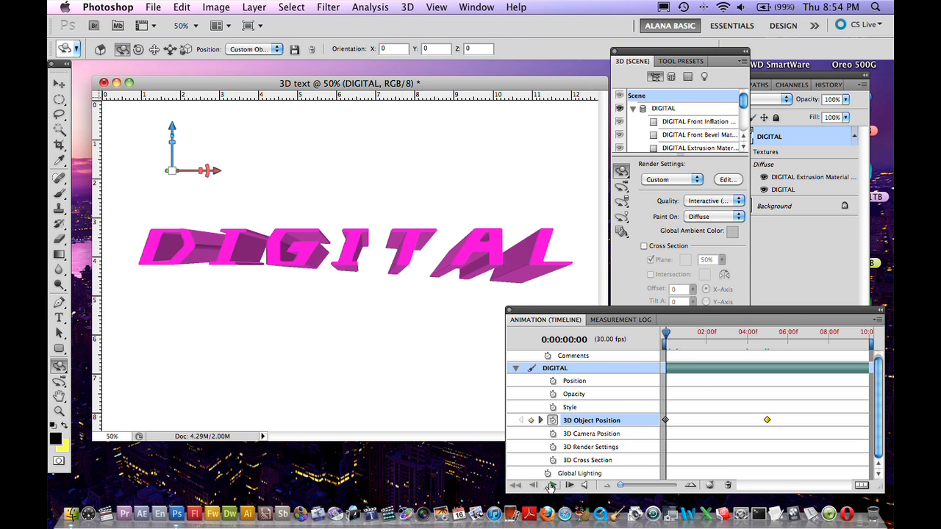
left_click(552, 485)
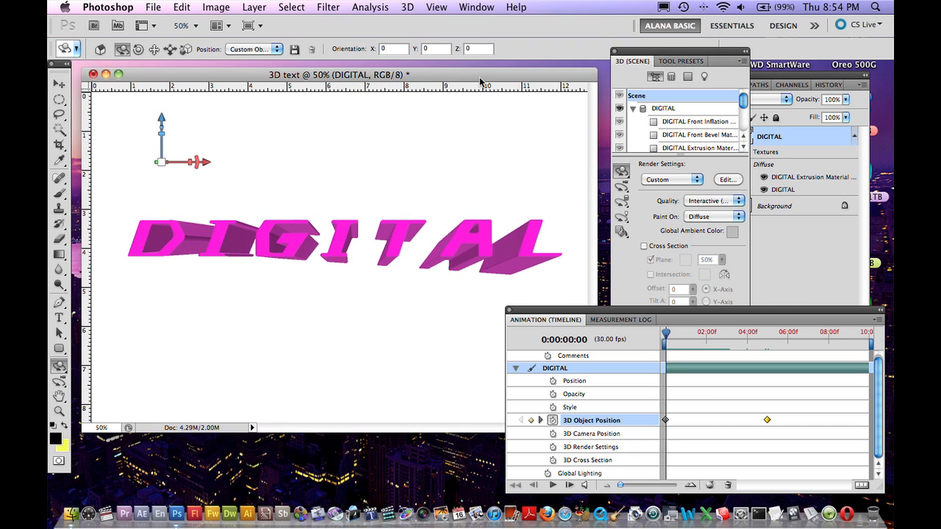
mouse_move(147, 5)
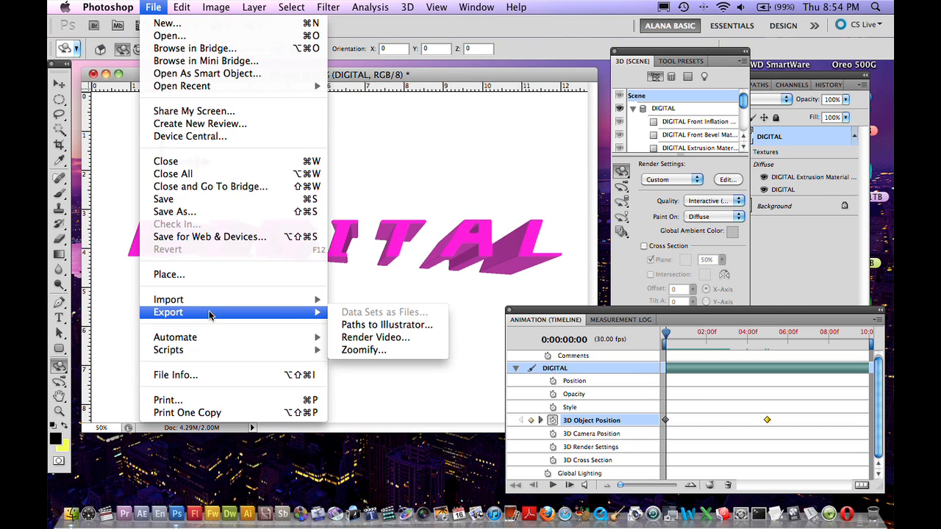
mouse_move(376, 338)
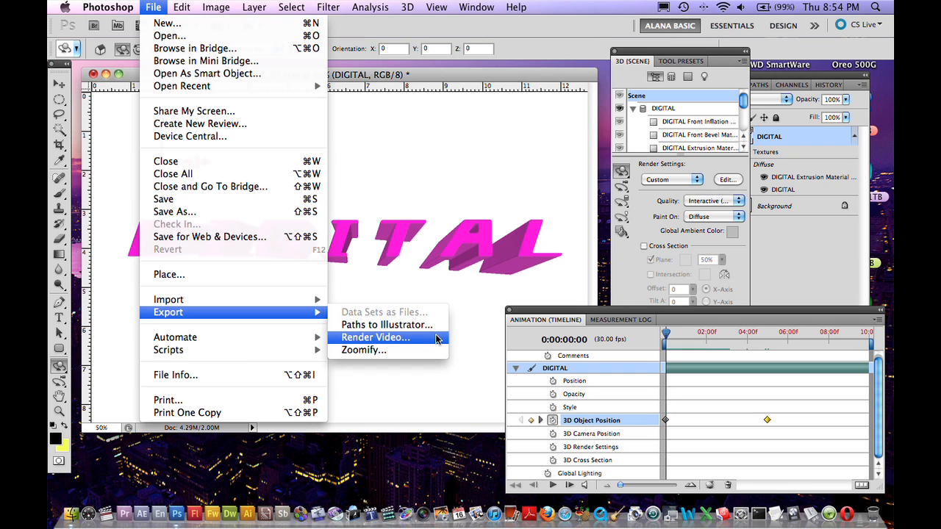
Set the Render Video output folder for 3D text.mov to the Desktop.
left_click(375, 338)
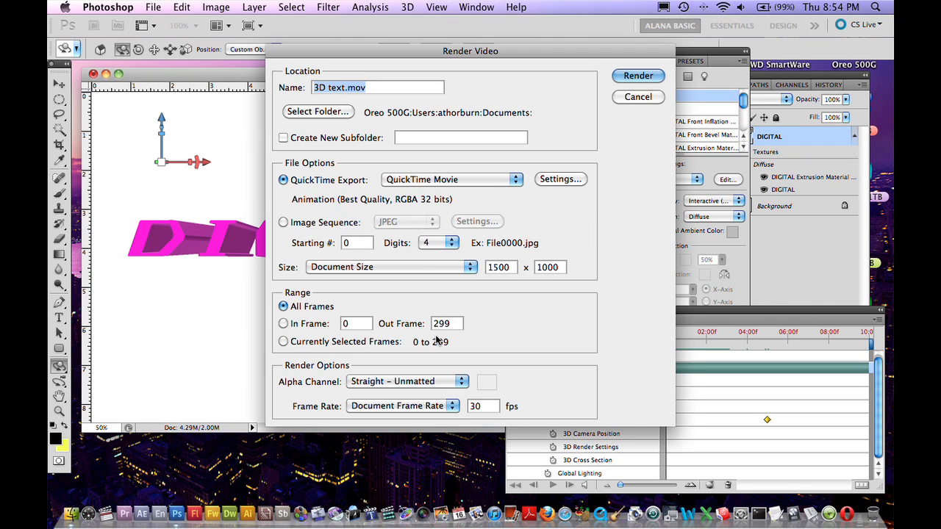
left_click(378, 87)
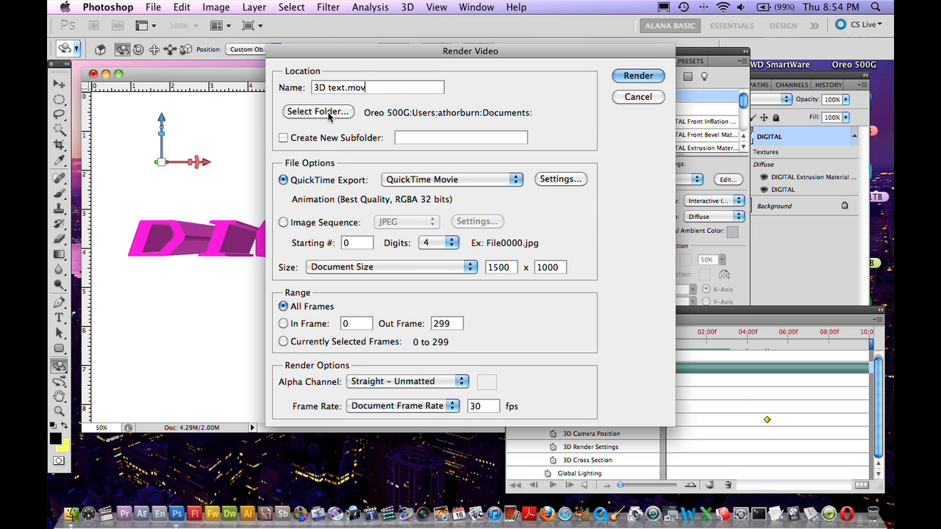
left_click(318, 111)
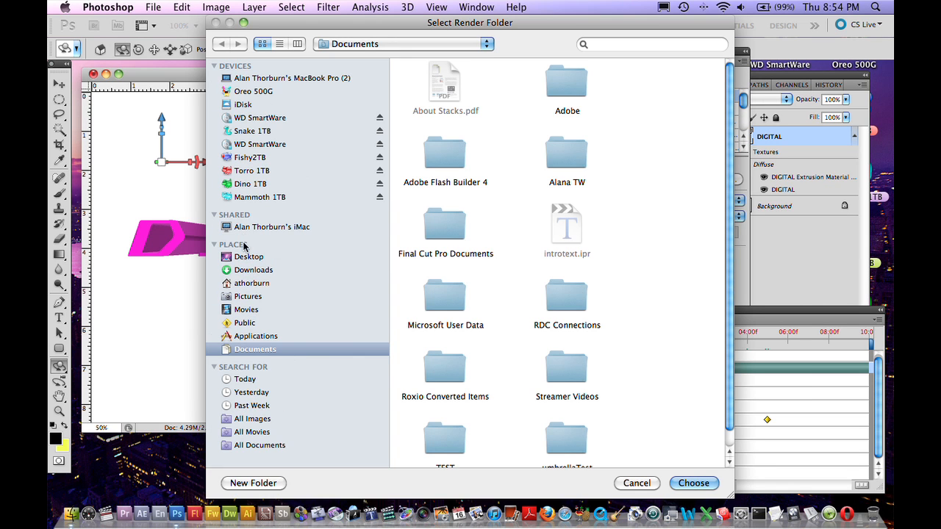
left_click(694, 483)
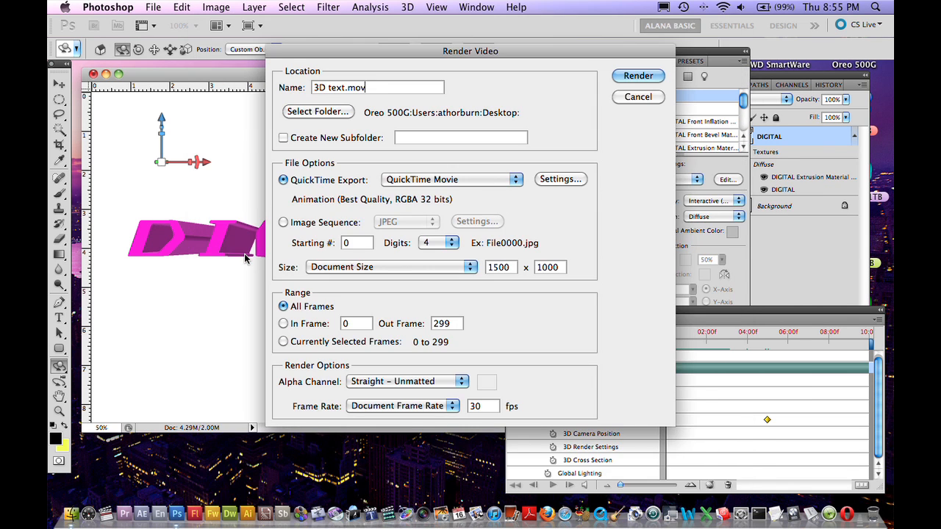
mouse_move(348, 175)
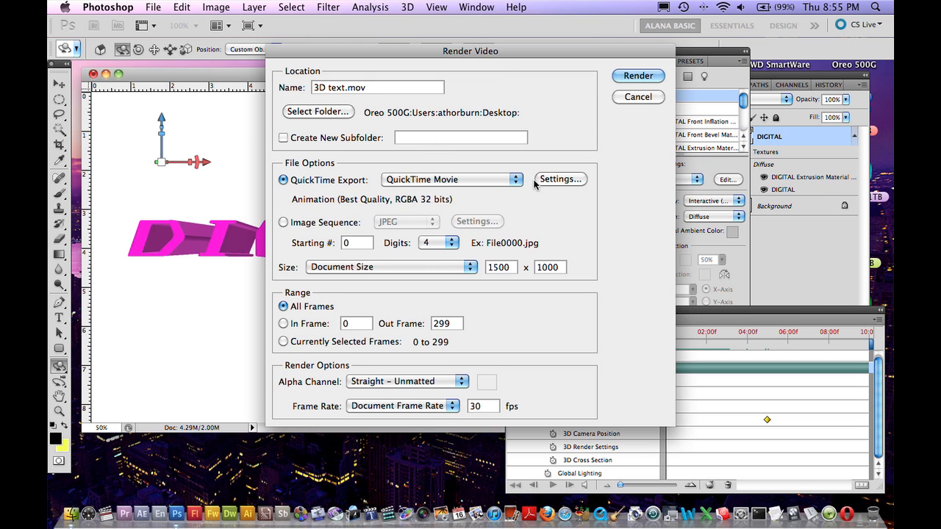
In QuickTime settings, turn off Sound and Prepare for Internet Streaming.
left_click(560, 179)
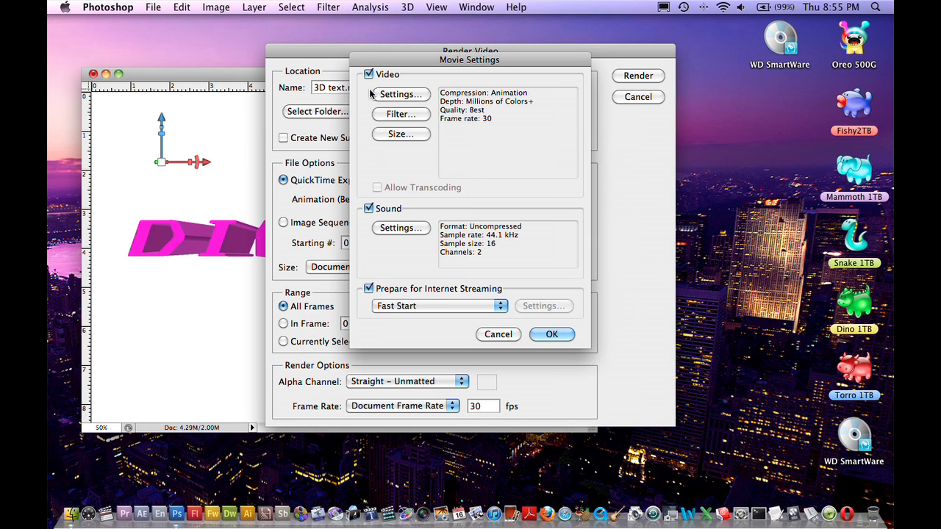
mouse_move(425, 139)
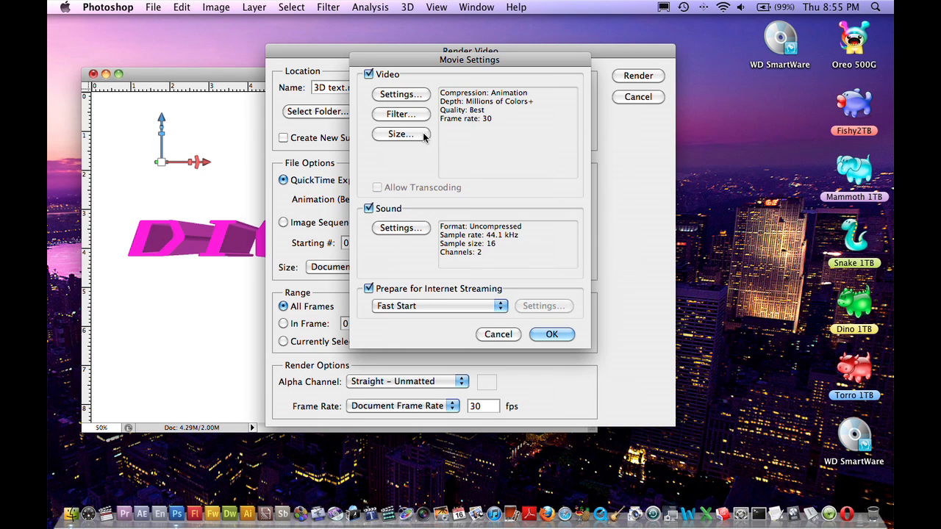
left_click(368, 208)
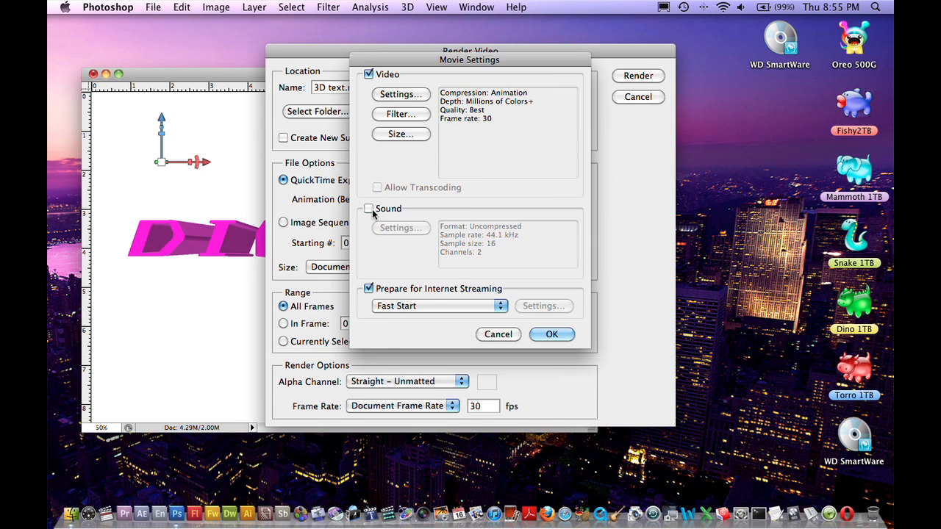
left_click(369, 289)
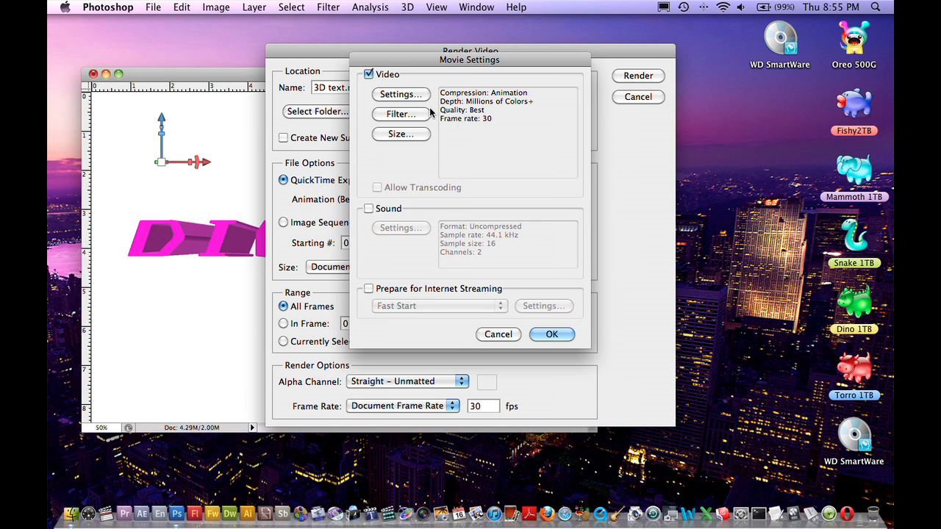
Set the video Compression Type to H.264 and confirm.
left_click(401, 94)
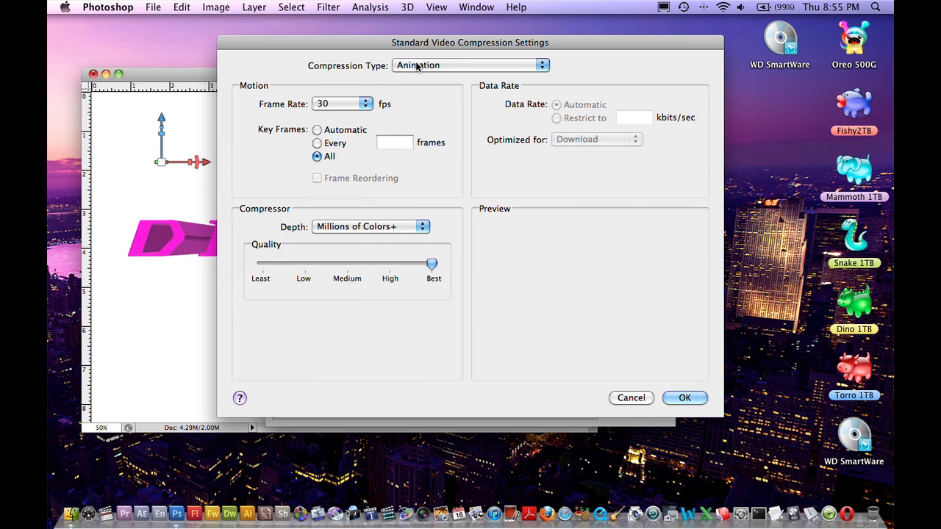
left_click(469, 65)
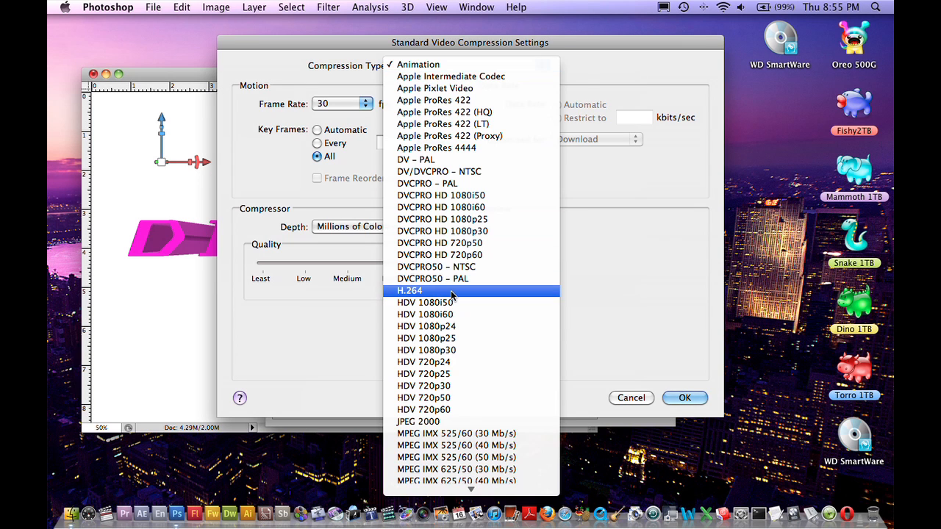
left_click(409, 290)
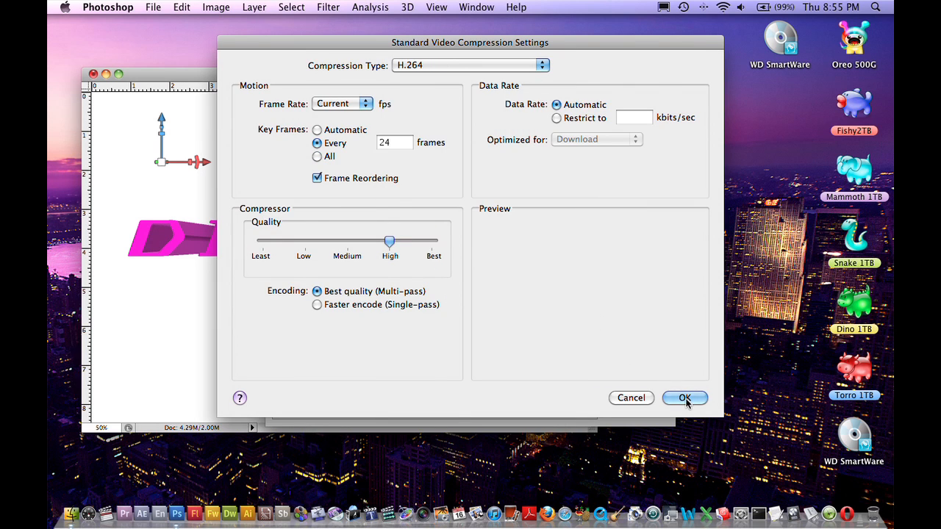
left_click(685, 398)
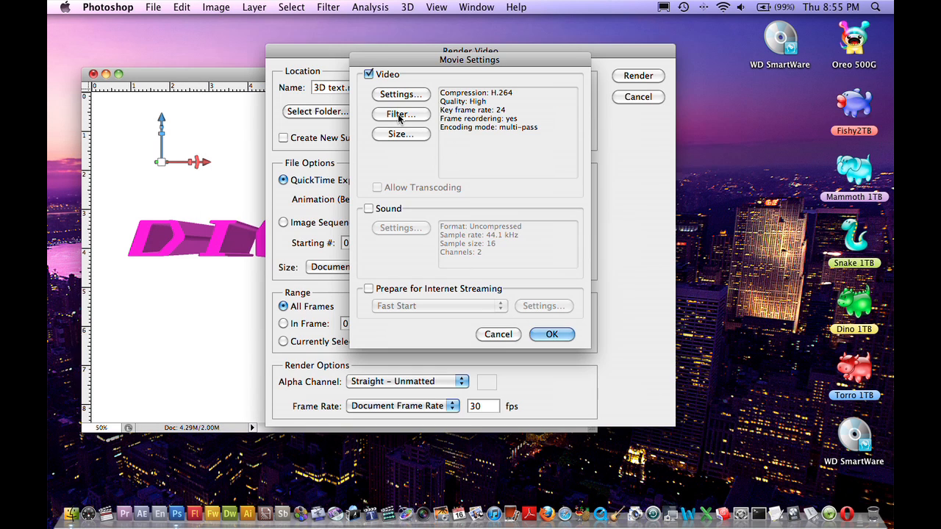
Set the export size to HD 1280 × 720 16:9, letterboxed, and confirm the movie settings.
left_click(401, 134)
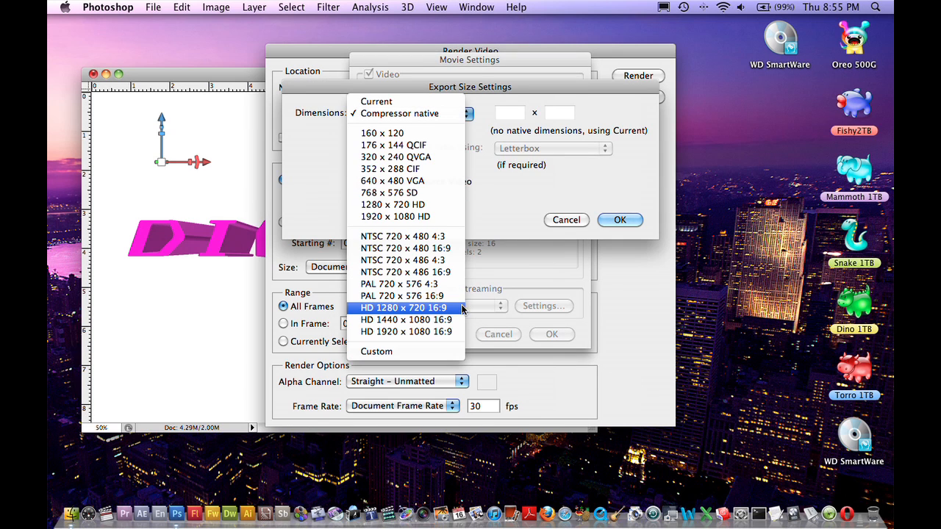
left_click(406, 308)
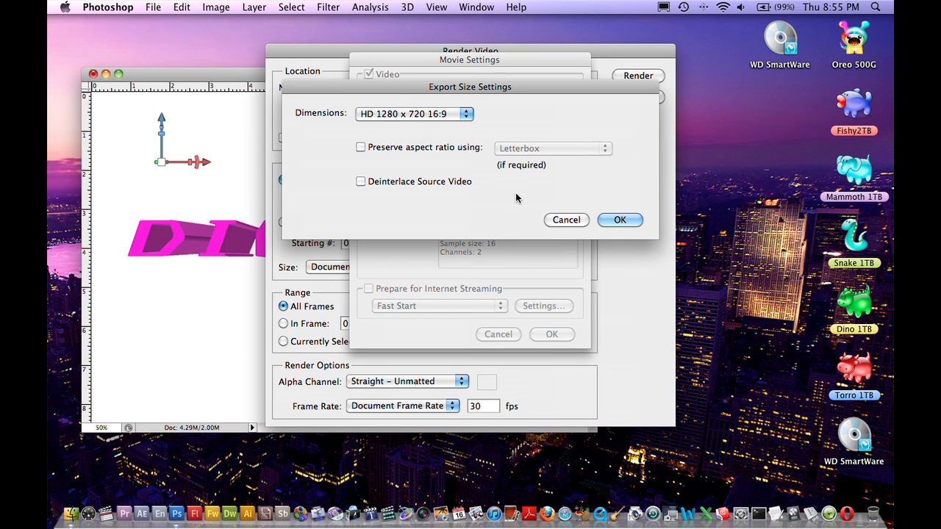
mouse_move(620, 220)
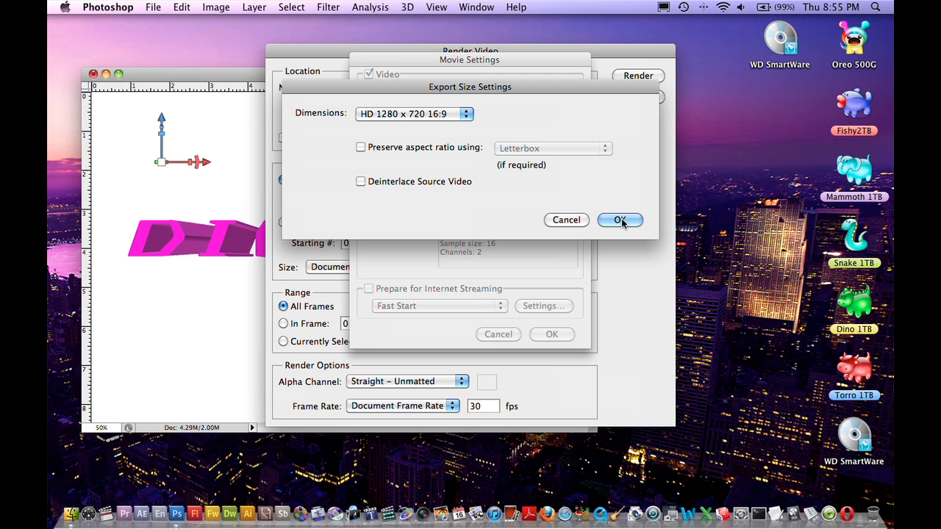
left_click(361, 147)
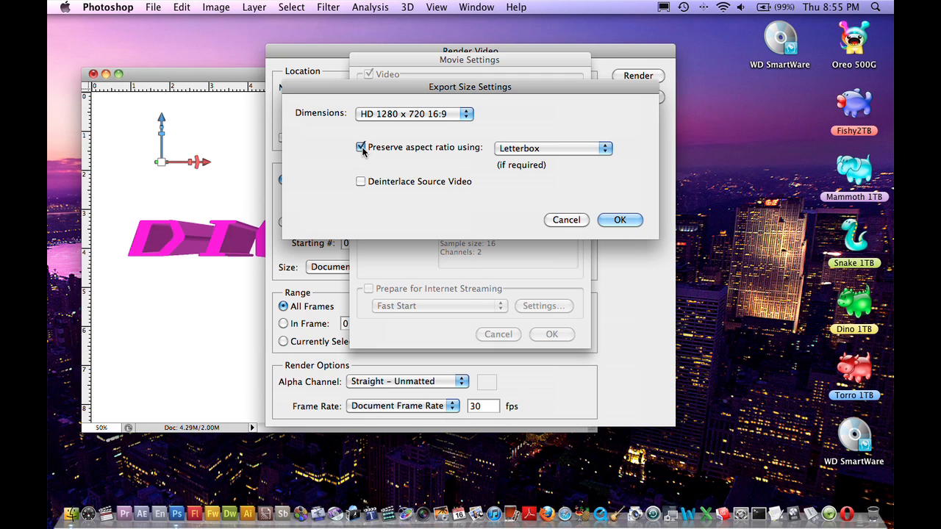
left_click(620, 219)
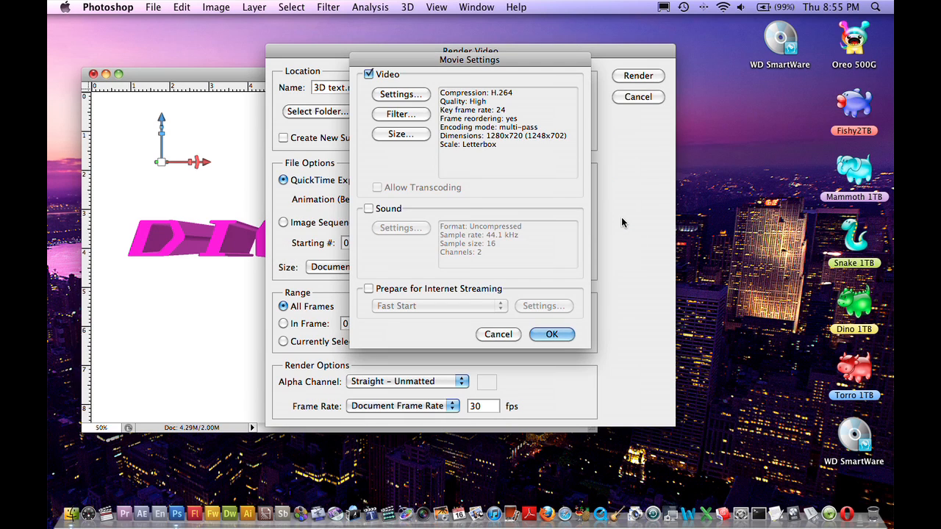
left_click(552, 335)
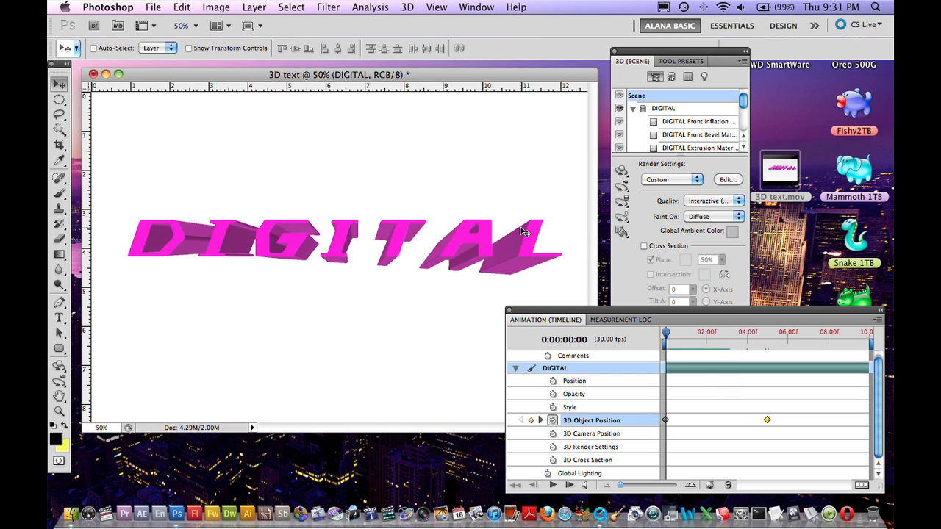
mouse_move(470, 274)
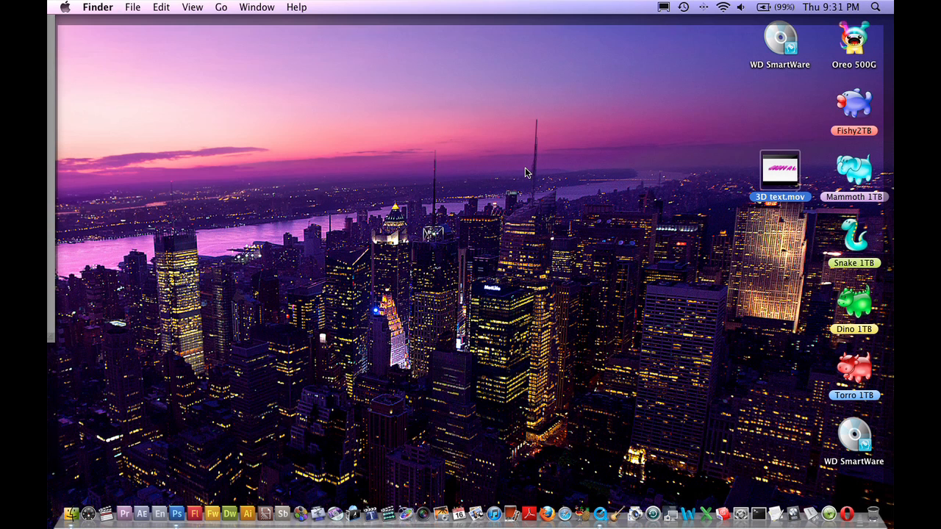
Open 3D text.mov from the Desktop in QuickTime Player 7 and play it.
double_click(781, 169)
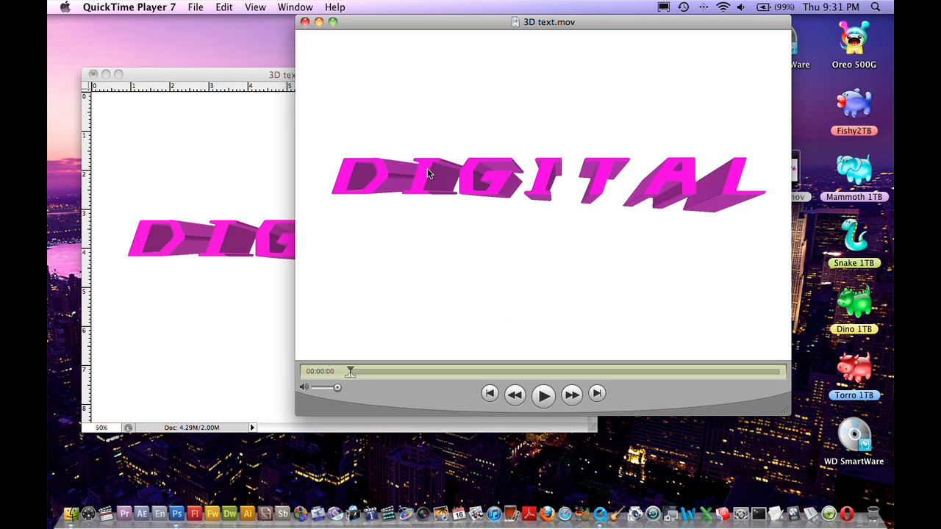
left_click(543, 395)
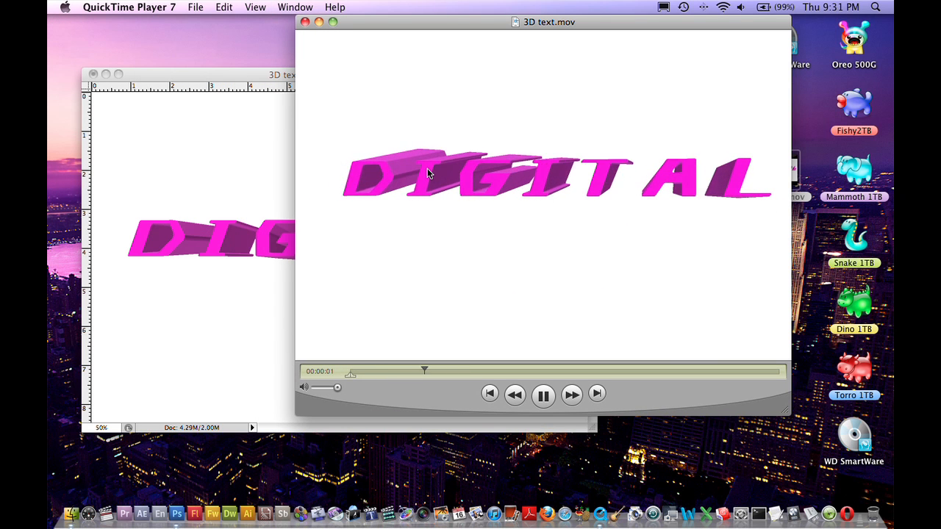